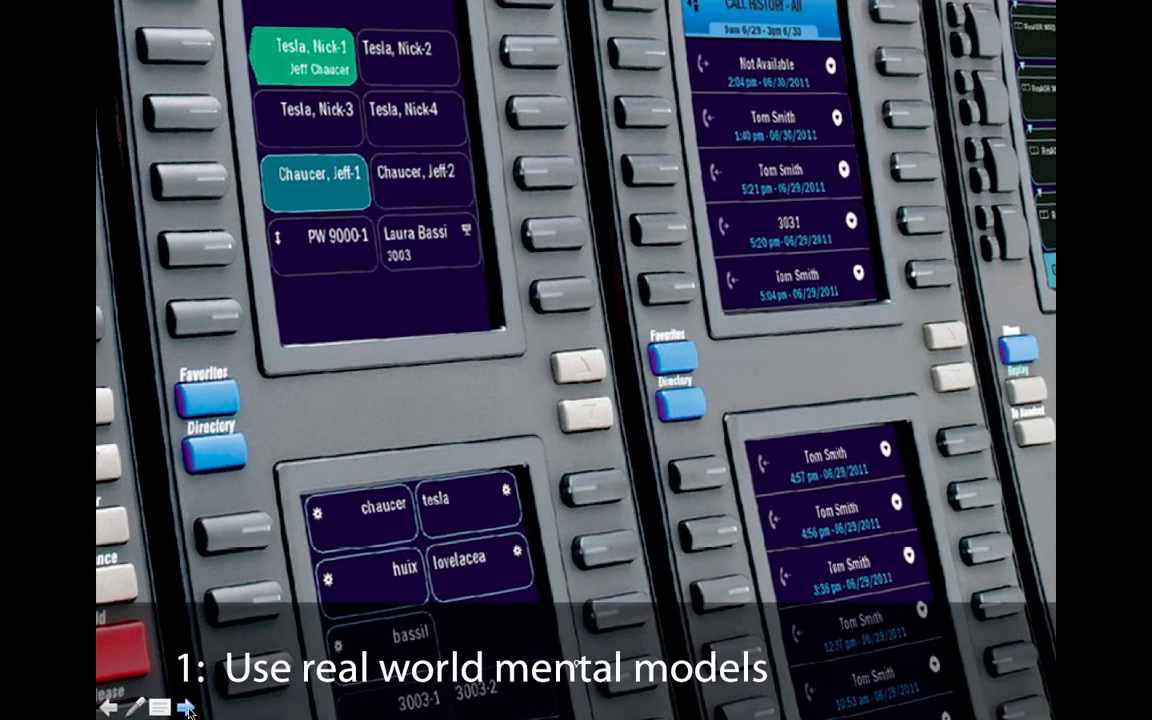
# - Advance to the 'Use real world mental models' slide with the System Designer button-layout screenshot
pyautogui.click(185, 707)
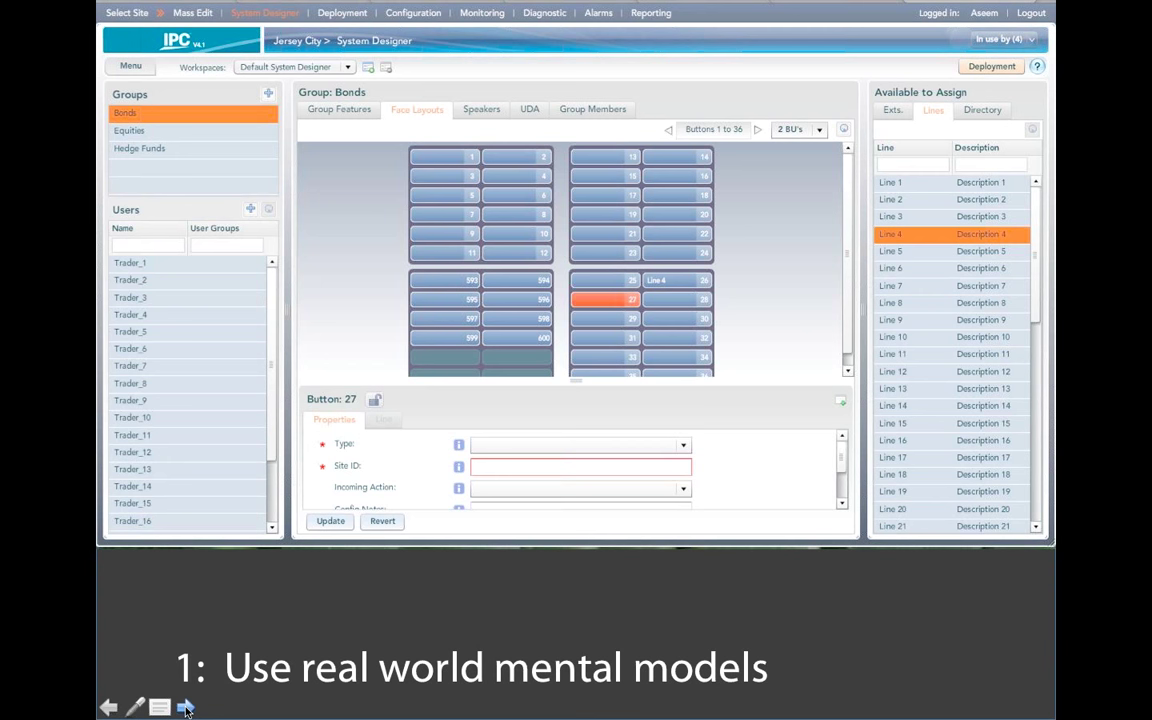
# - Advance through the '2: Summarize' ticker slide to the Stock History dashboard of closing prices and volumes
pyautogui.click(185, 708)
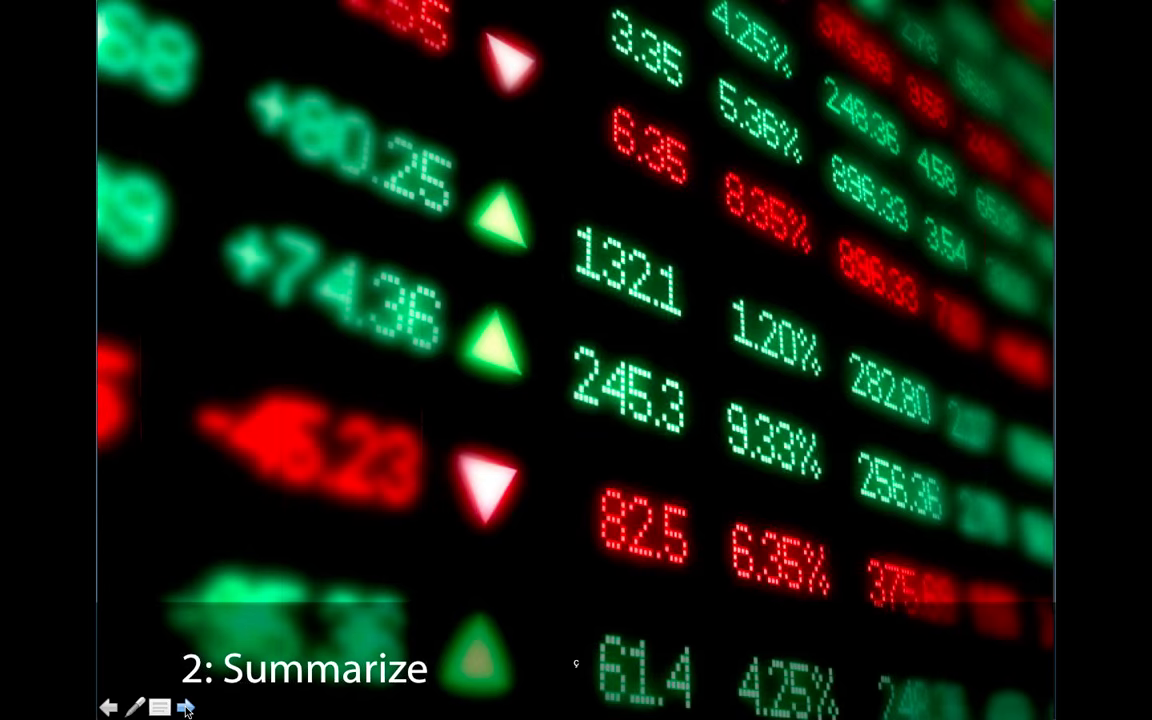
pyautogui.click(185, 707)
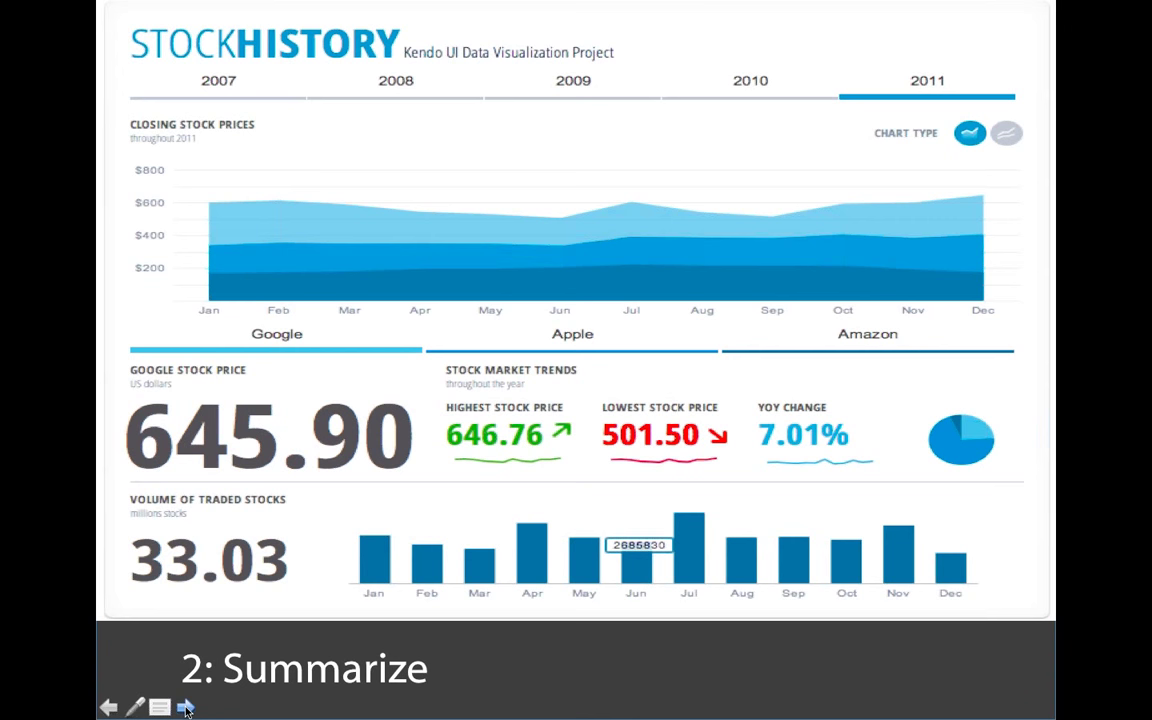
pyautogui.click(185, 707)
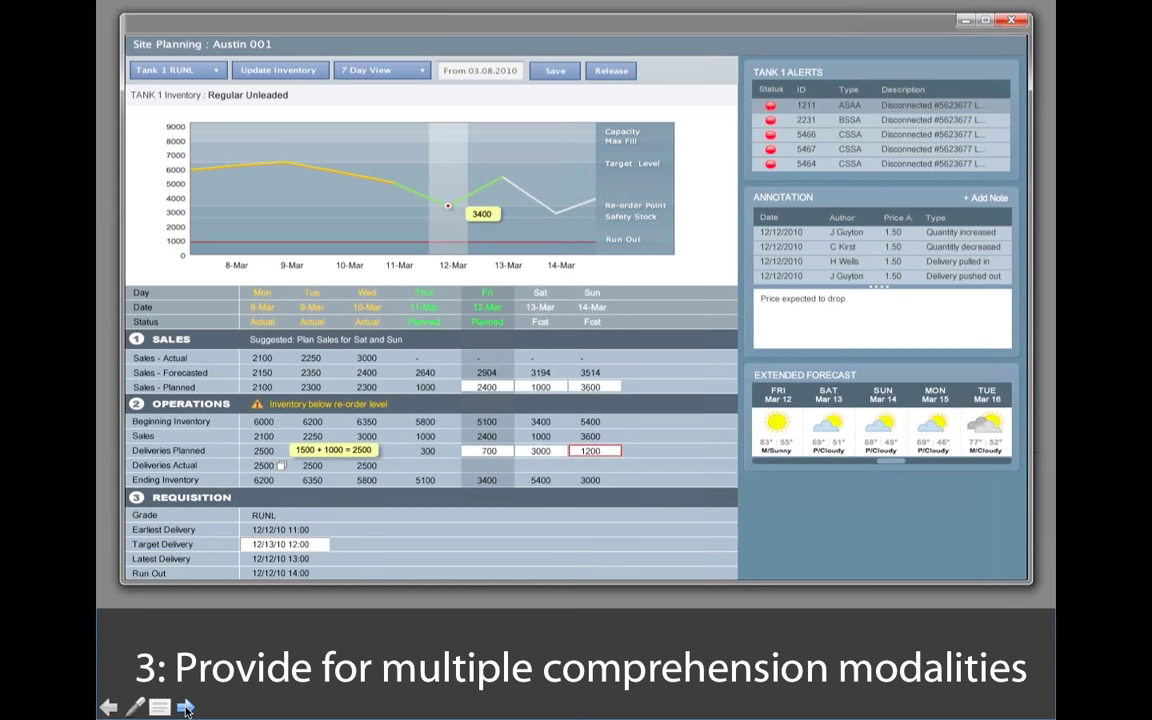
pyautogui.moveTo(416, 230)
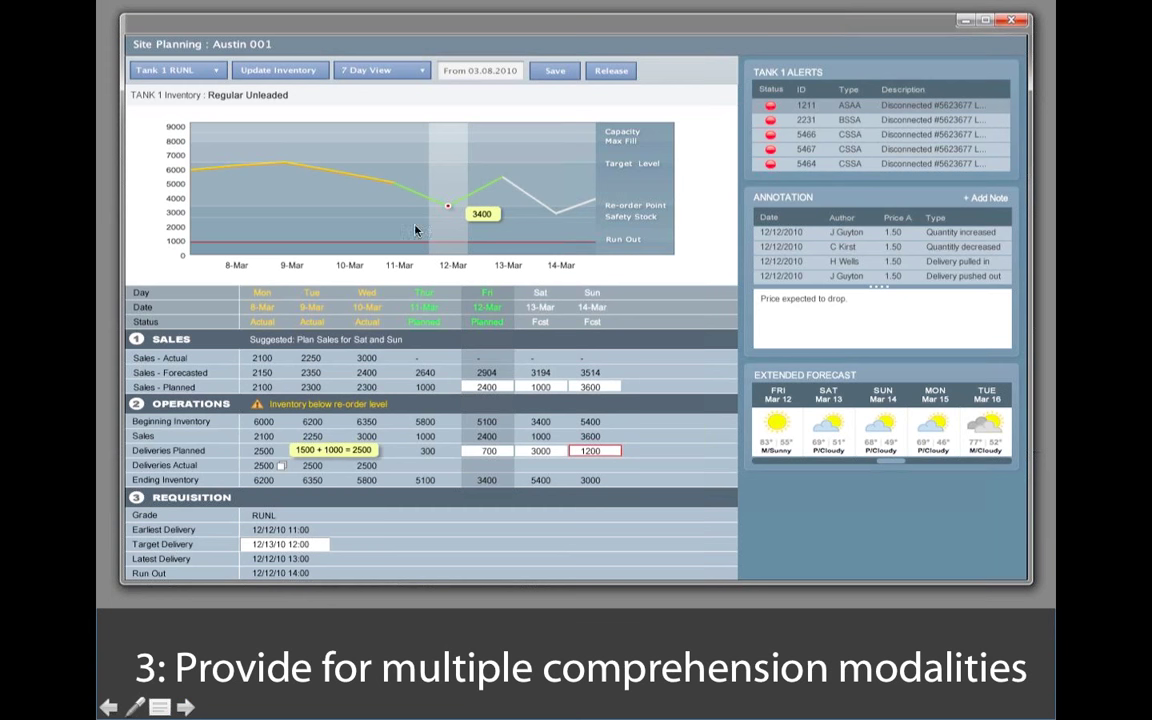
pyautogui.moveTo(450, 215)
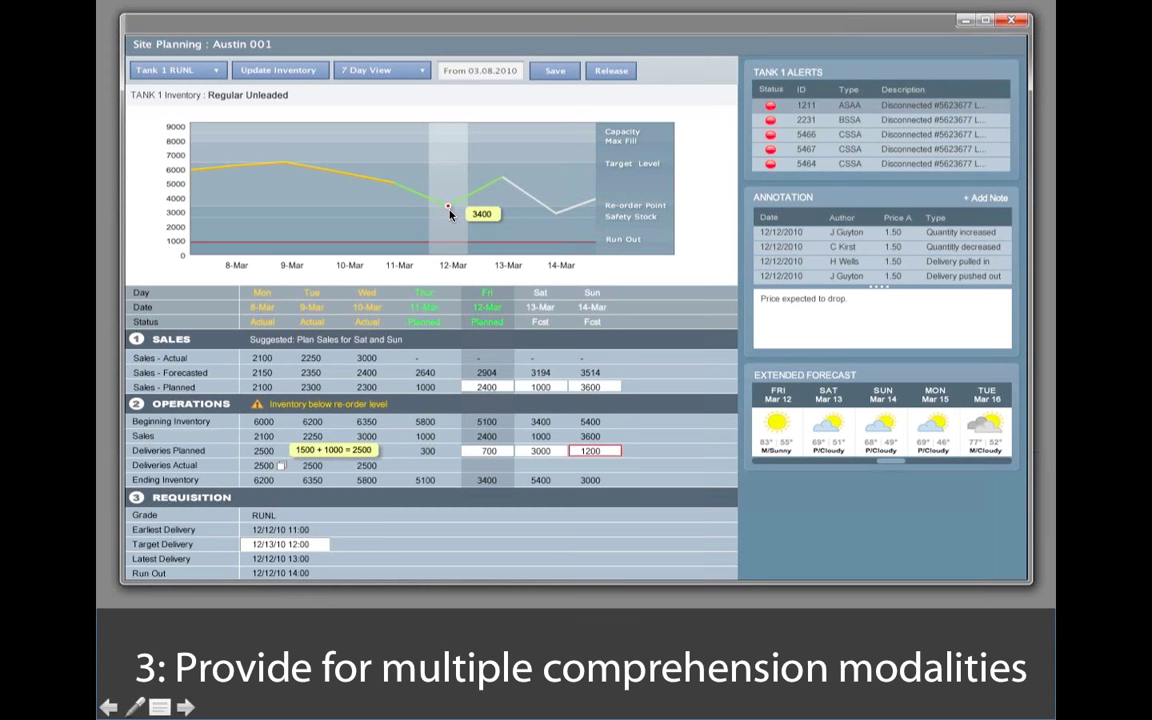
pyautogui.moveTo(448, 210)
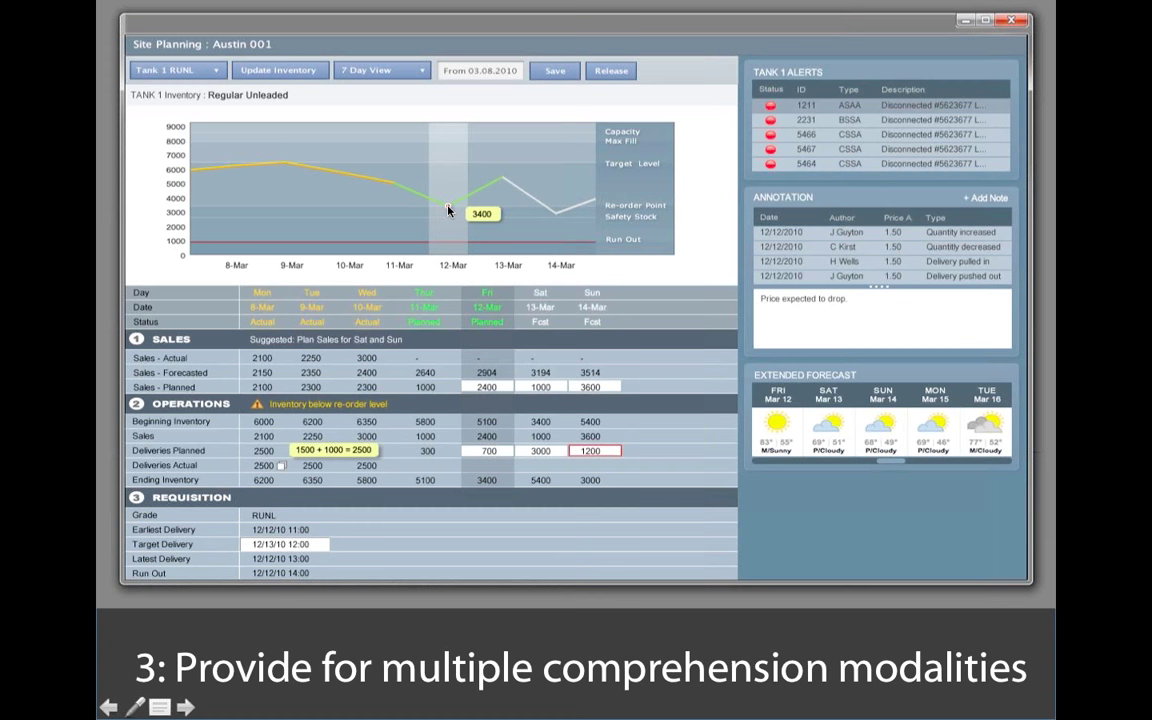
pyautogui.moveTo(515, 171)
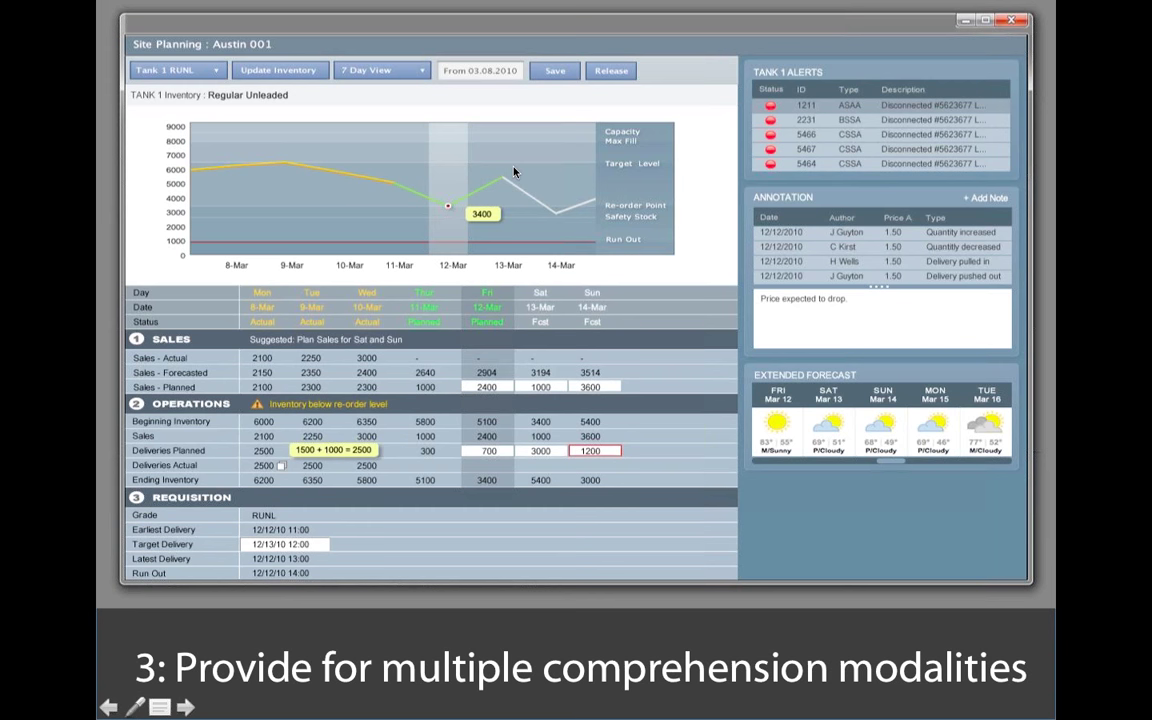